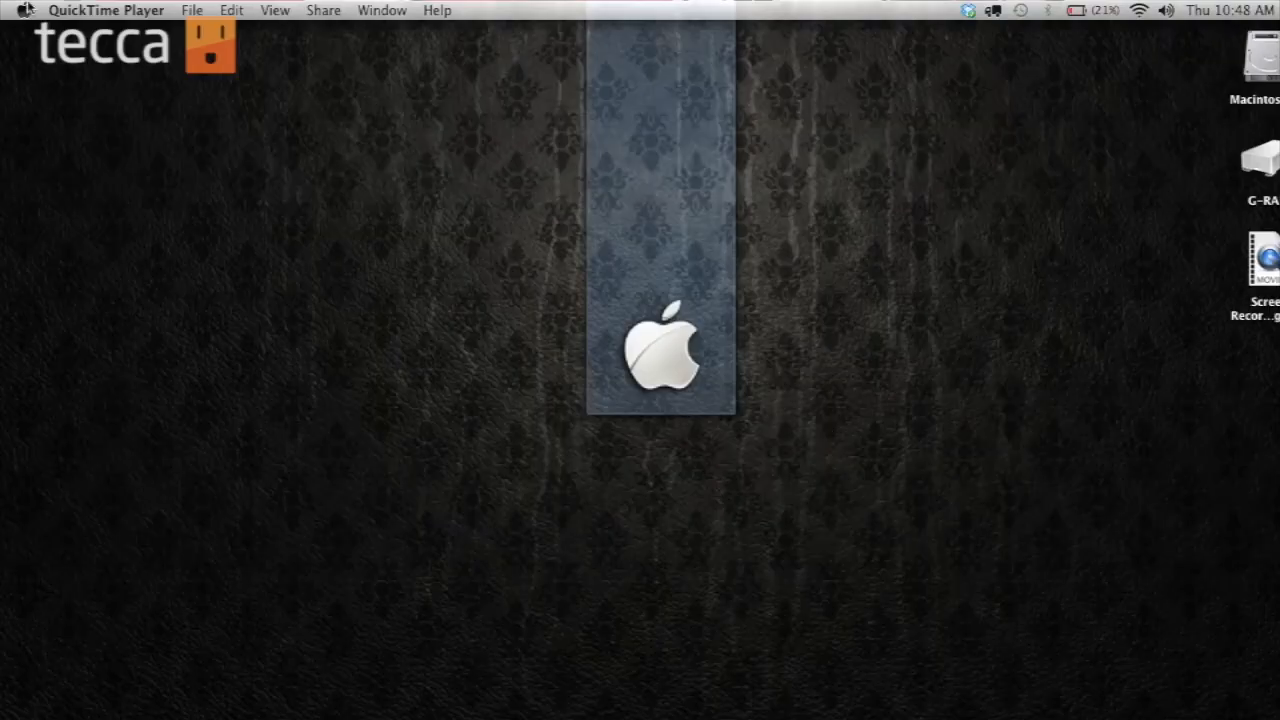
- Launch System Preferences showing the full grid of preference panes
left_click(25, 10)
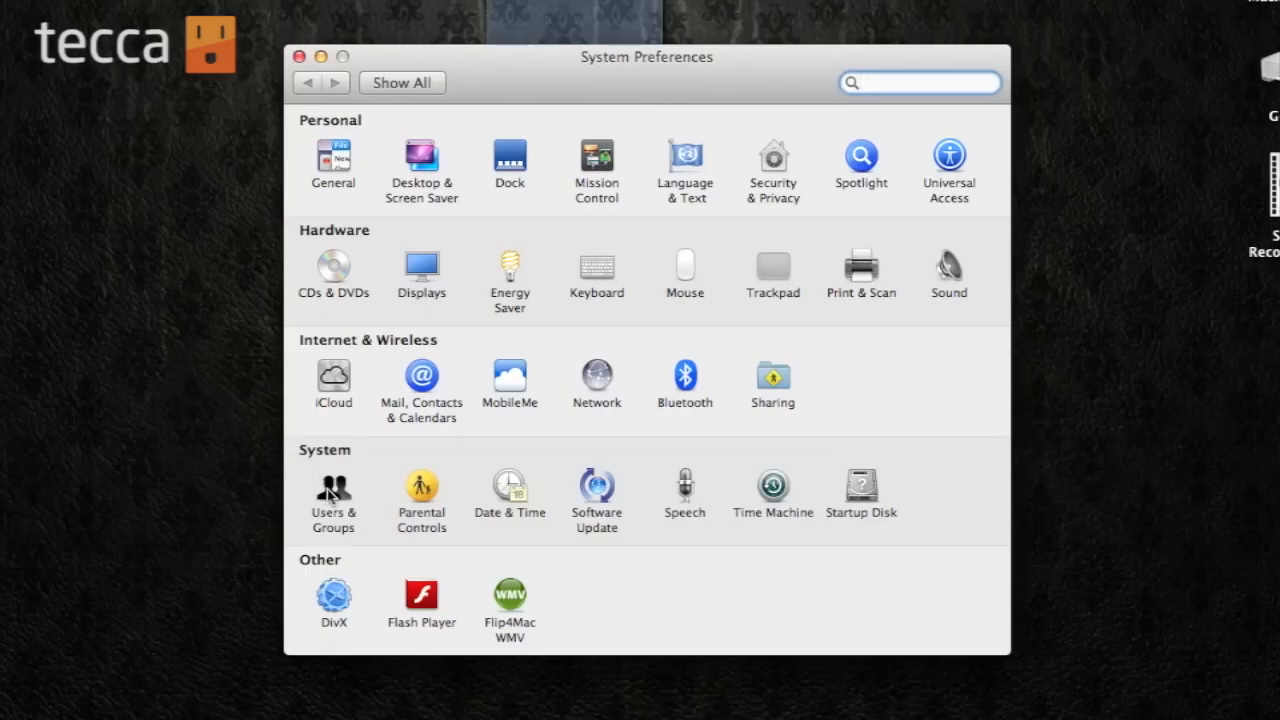
- Enter the Users & Groups pane listing the admin and guest accounts
left_click(332, 497)
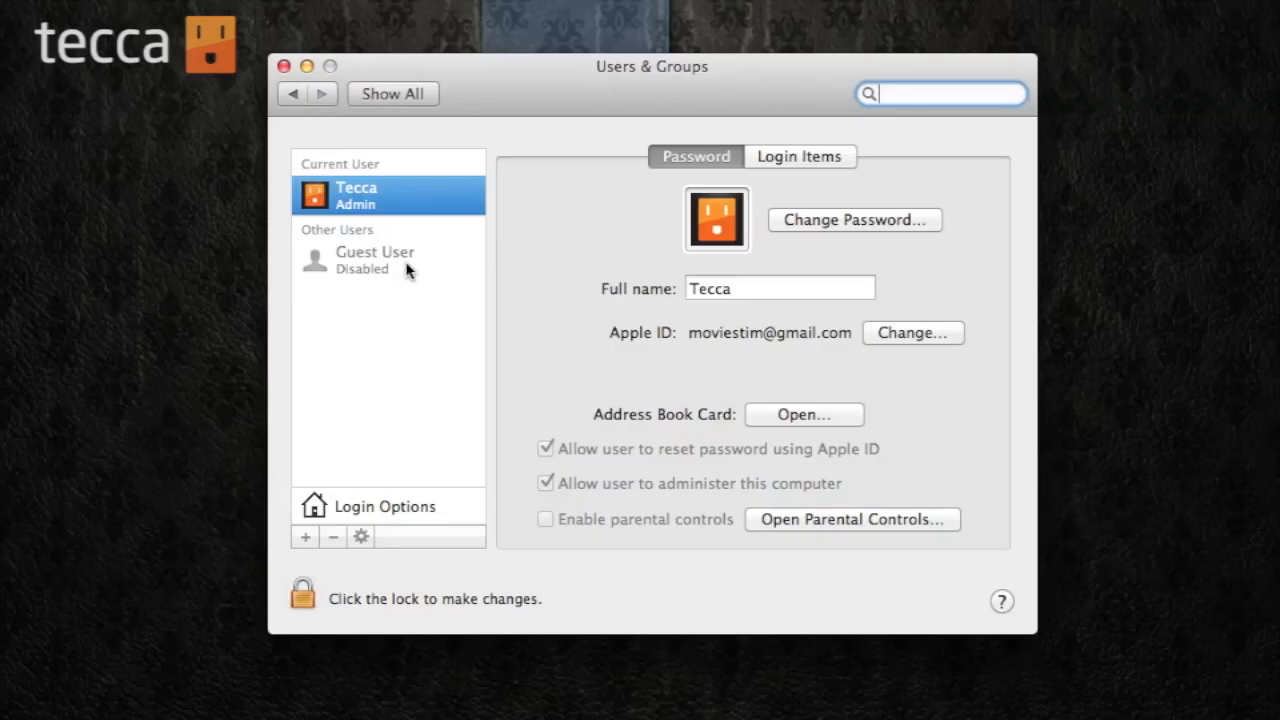
mouse_move(448, 270)
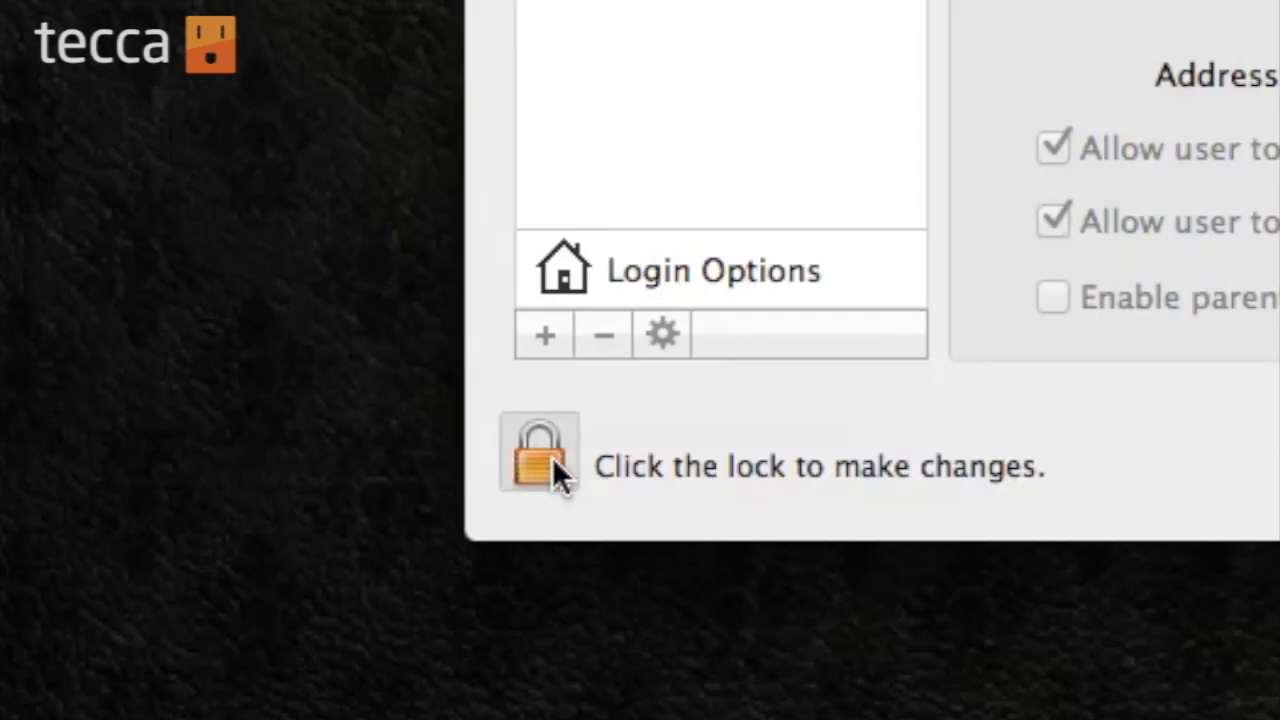
- Unlock Users & Groups with the administrator password so Login Options become editable
left_click(539, 452)
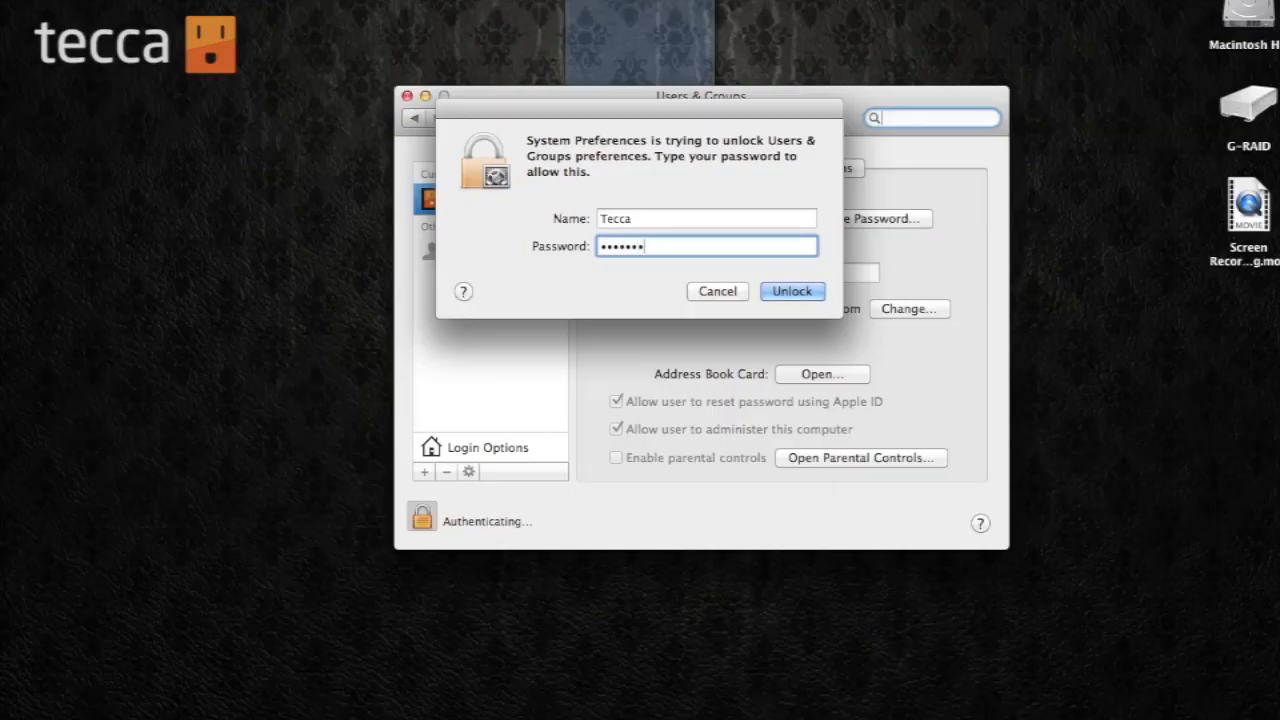
left_click(791, 291)
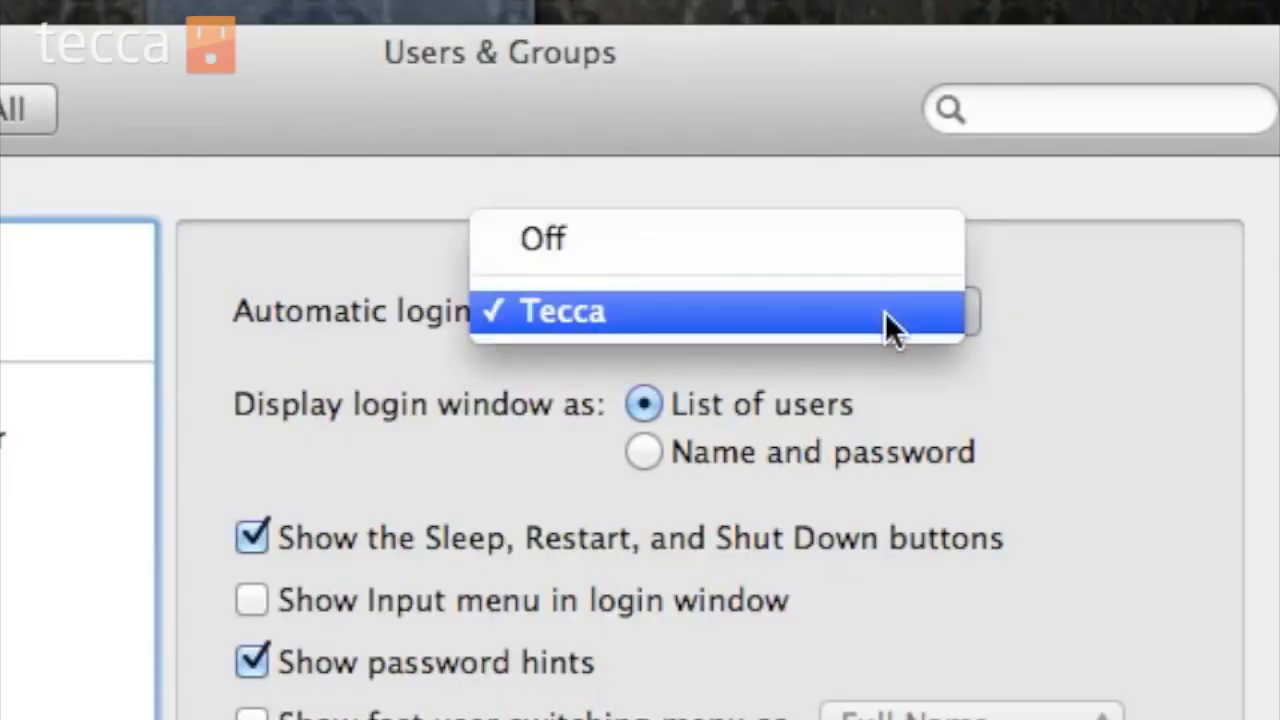
- Set Automatic login to Off instead of the Tecca account
left_click(562, 311)
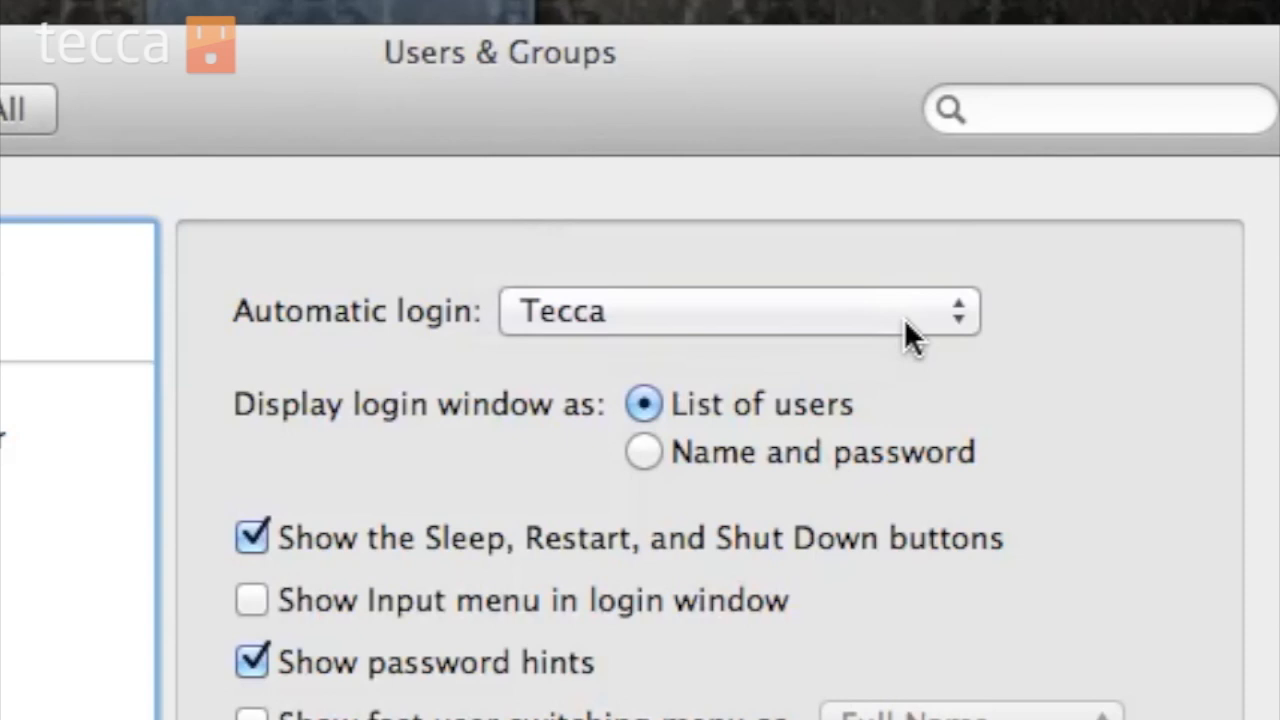
left_click(737, 310)
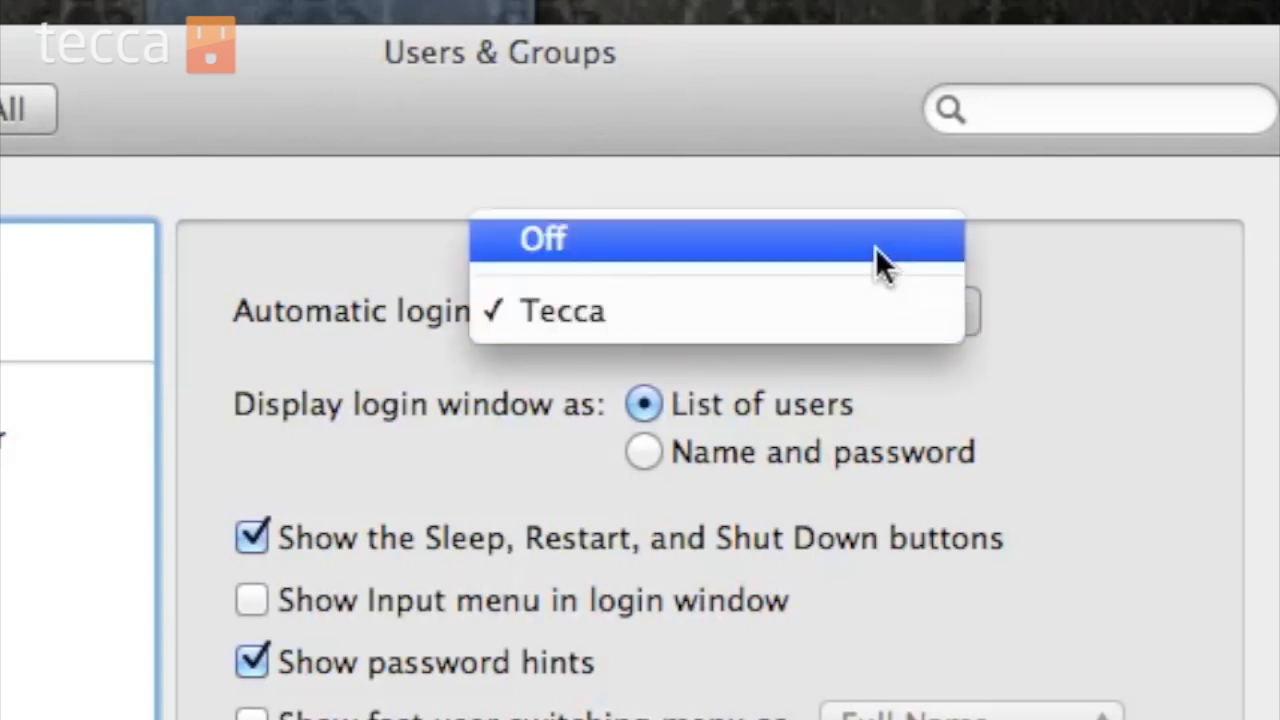
left_click(542, 238)
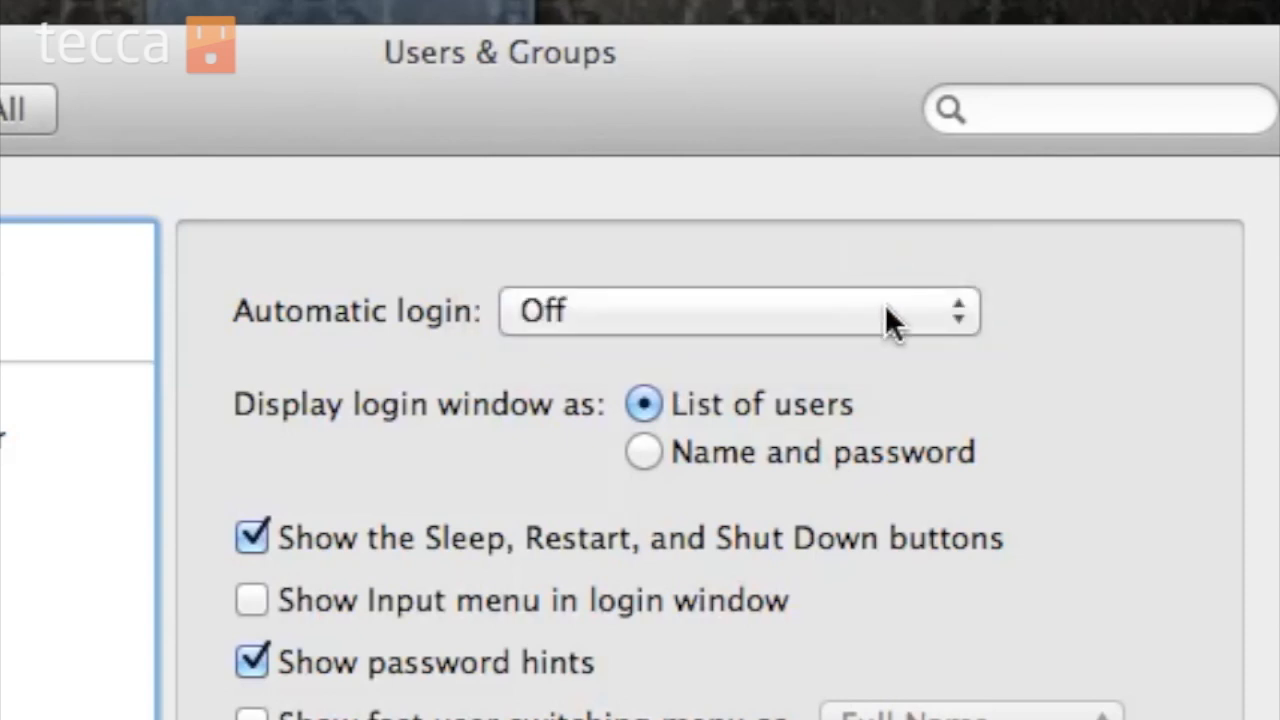
mouse_move(665, 445)
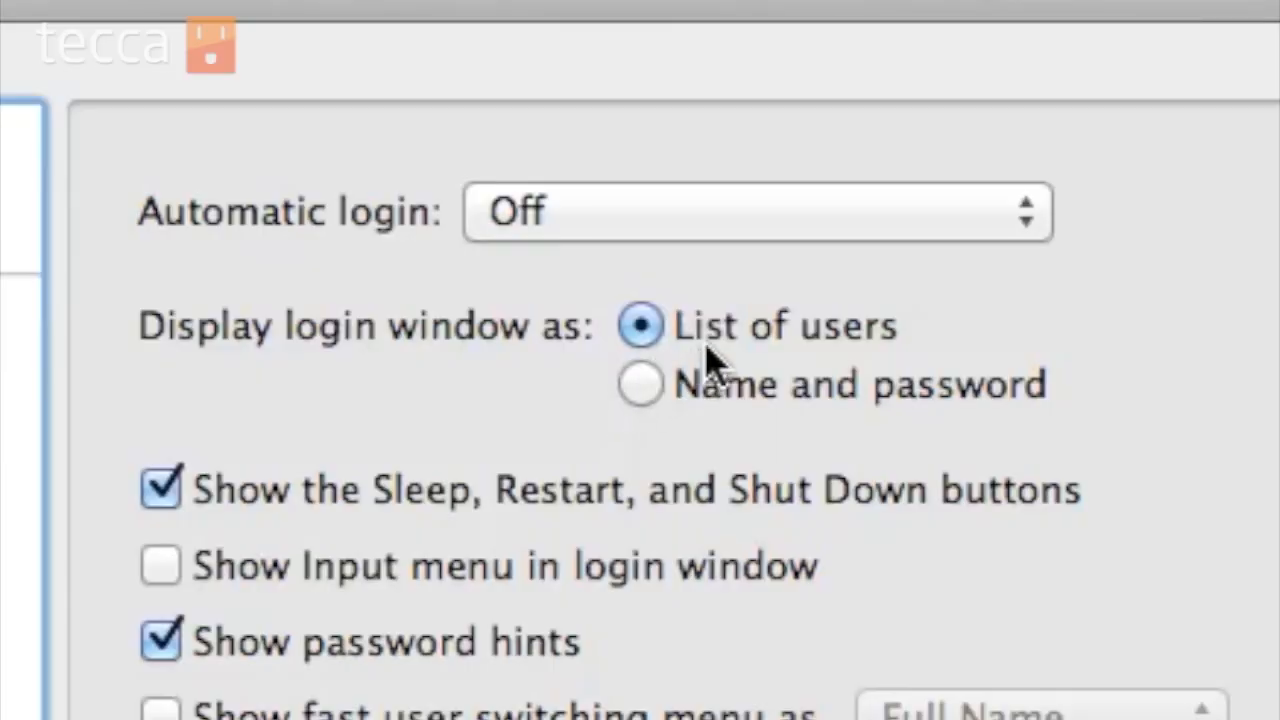
mouse_move(665, 400)
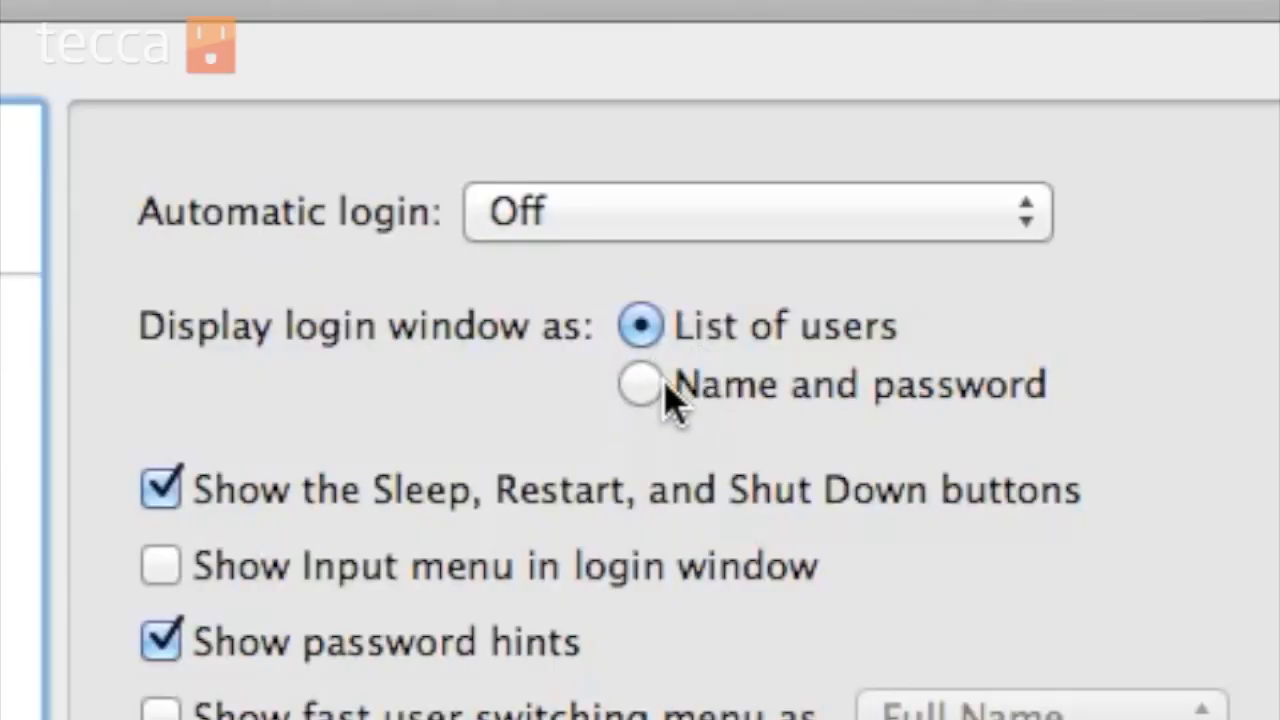
mouse_move(645, 410)
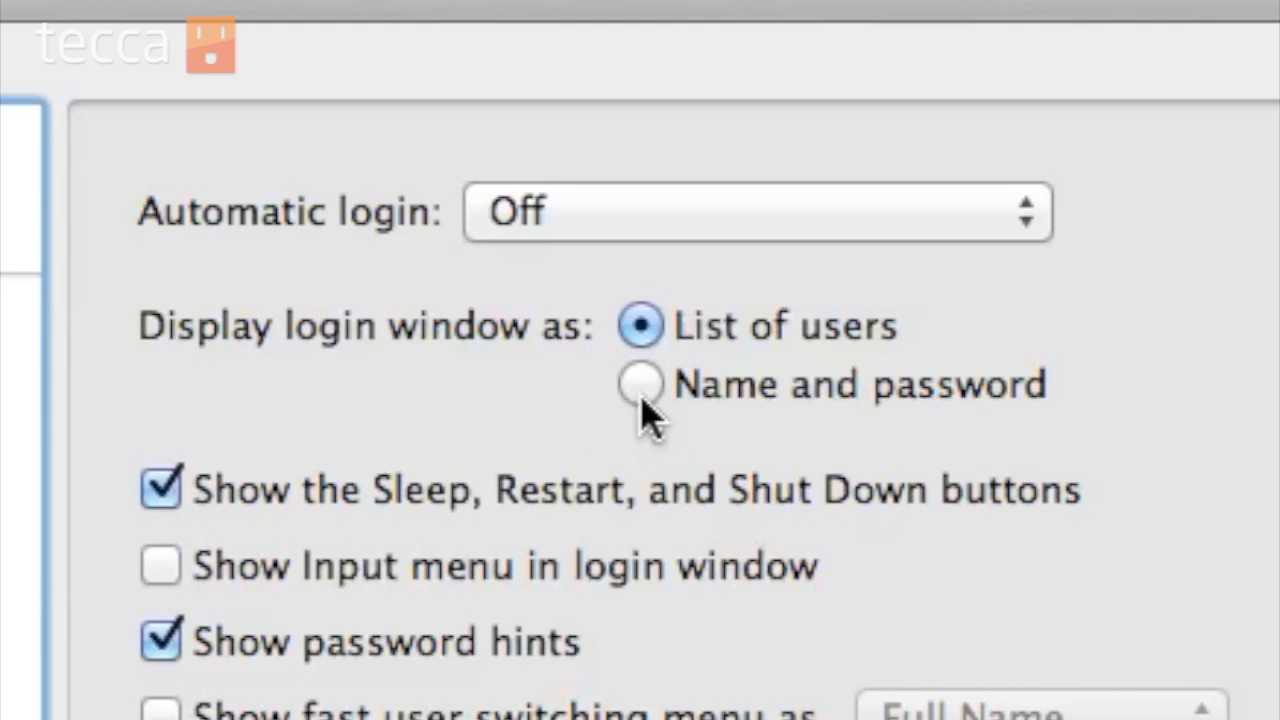
mouse_move(615, 375)
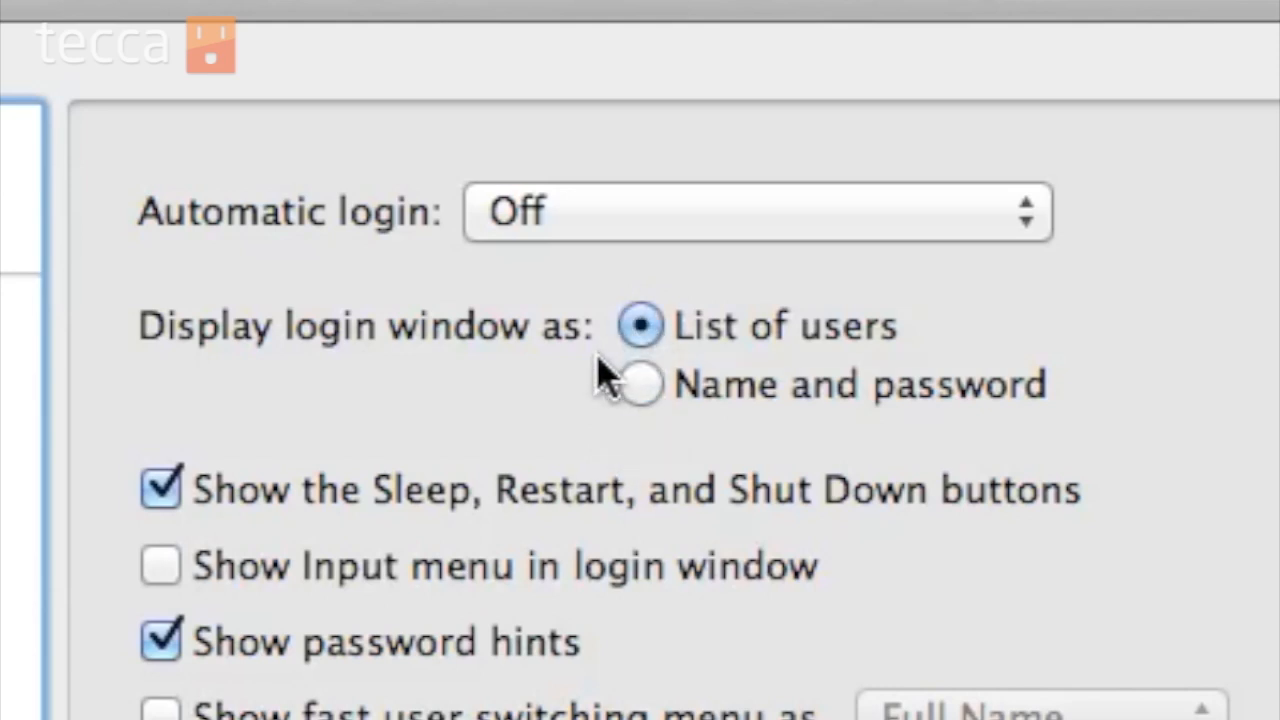
- Show the login window as name and password and turn off password hints, keeping Sleep/Restart/Shut Down shown
left_click(638, 383)
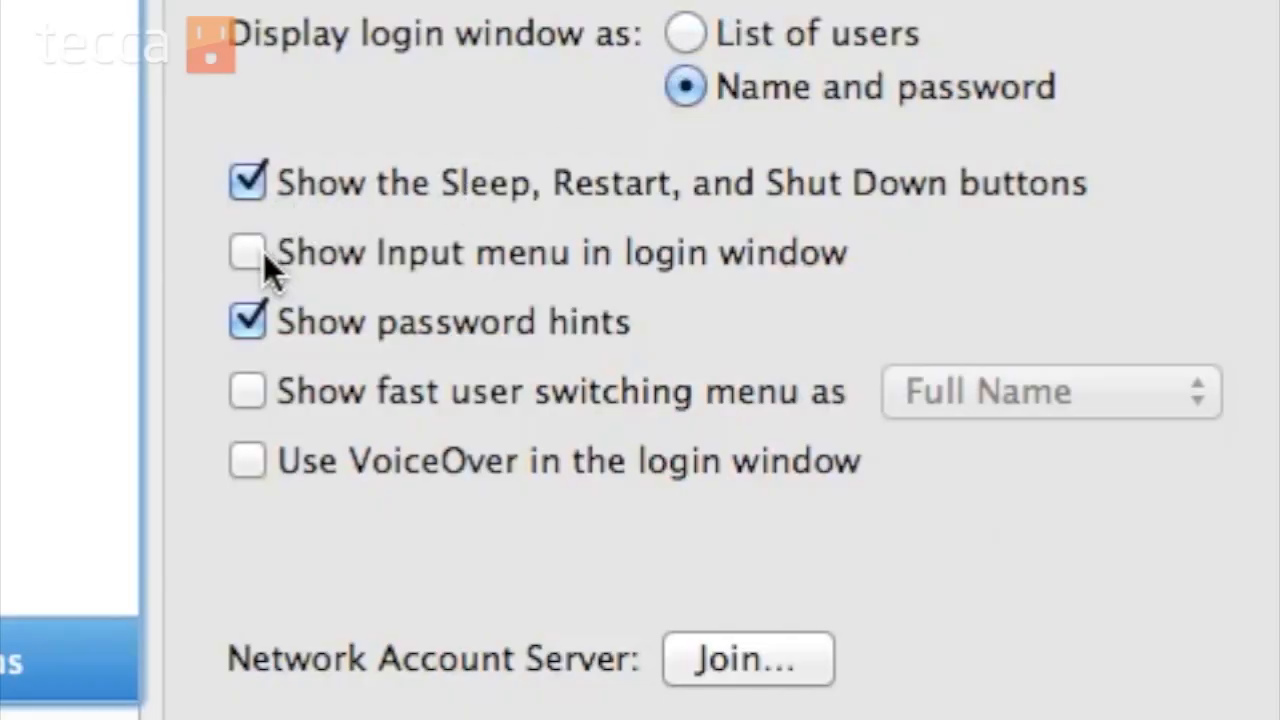
left_click(246, 182)
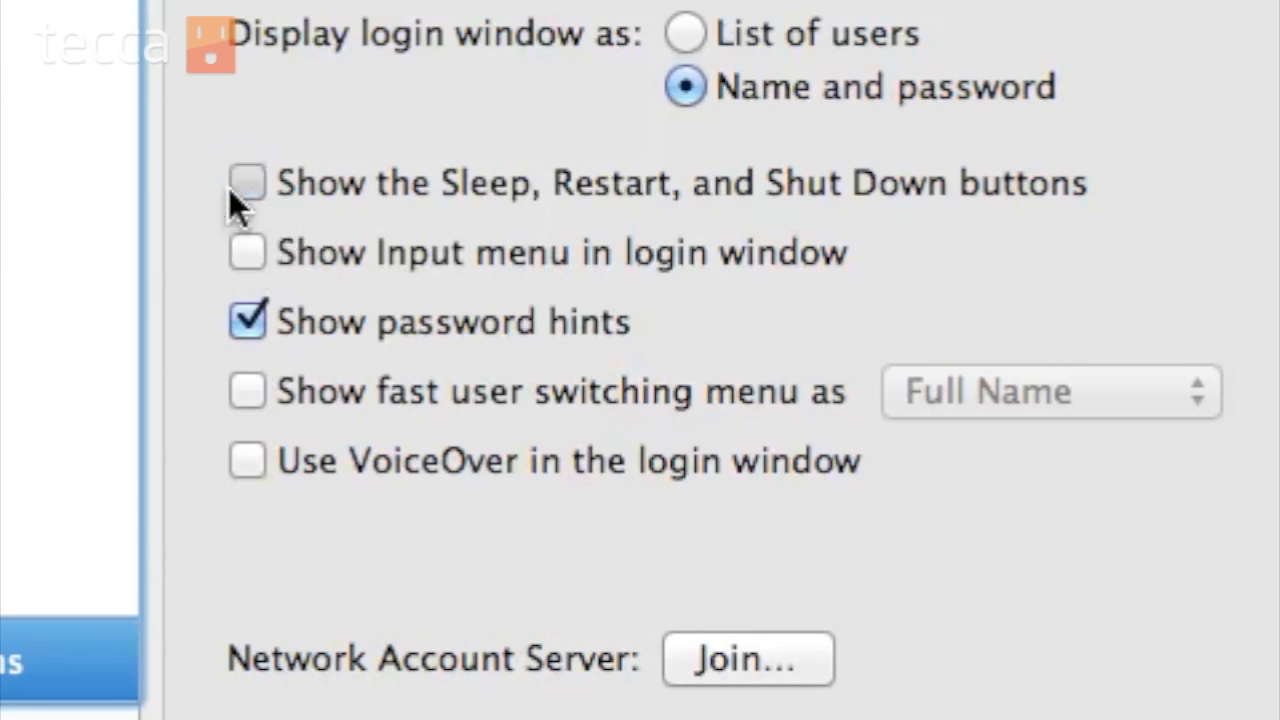
left_click(246, 182)
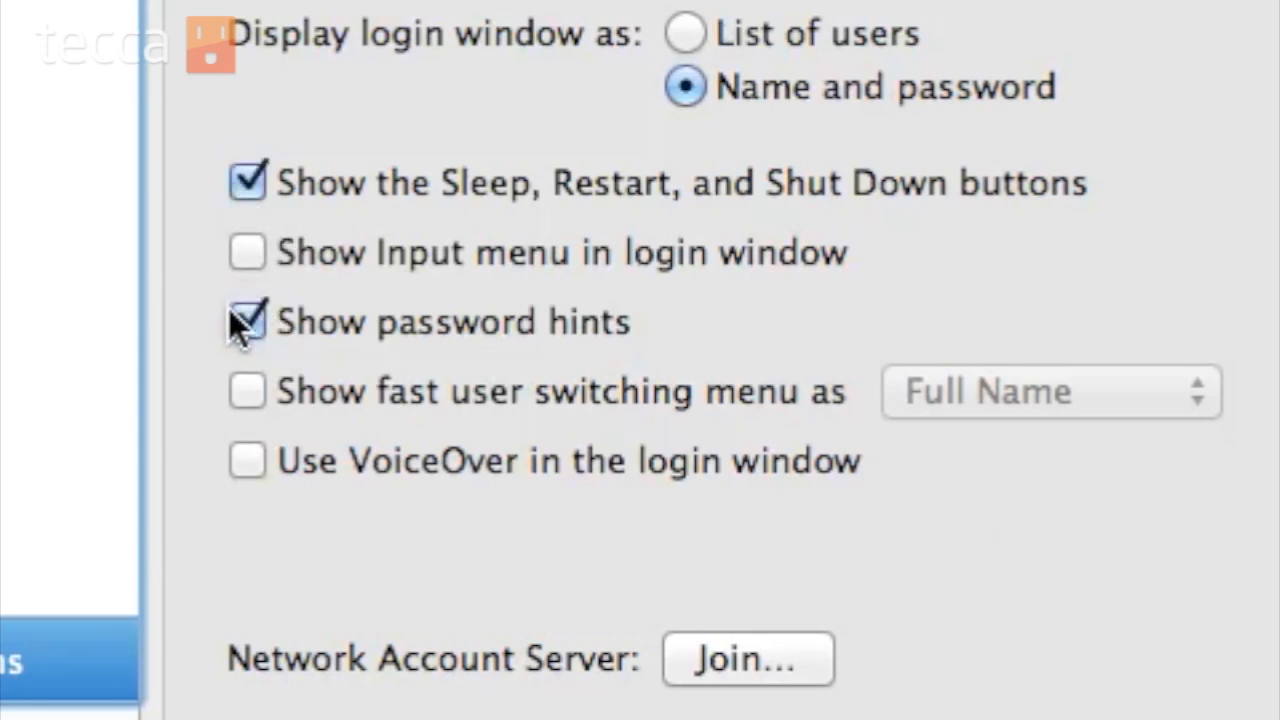
left_click(247, 321)
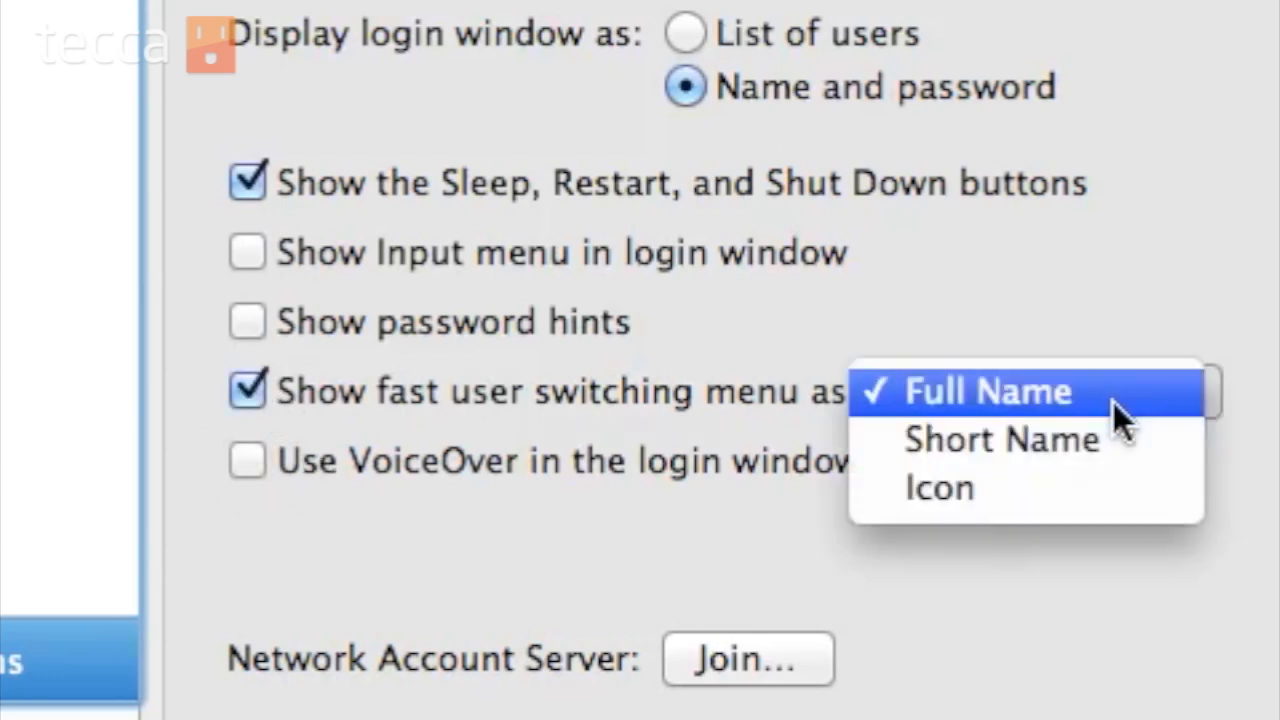
mouse_move(1150, 407)
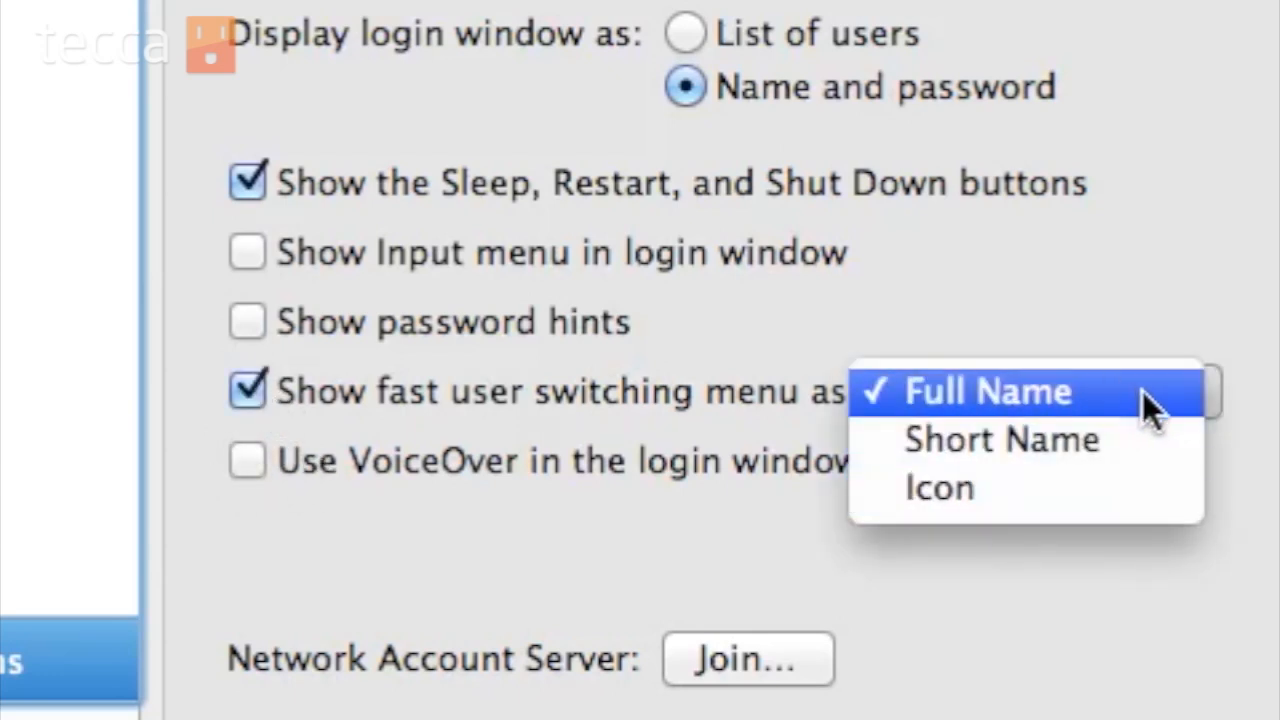
- Keep the fast user switching menu as Full Name, accept the alert, and lock the settings
left_click(987, 391)
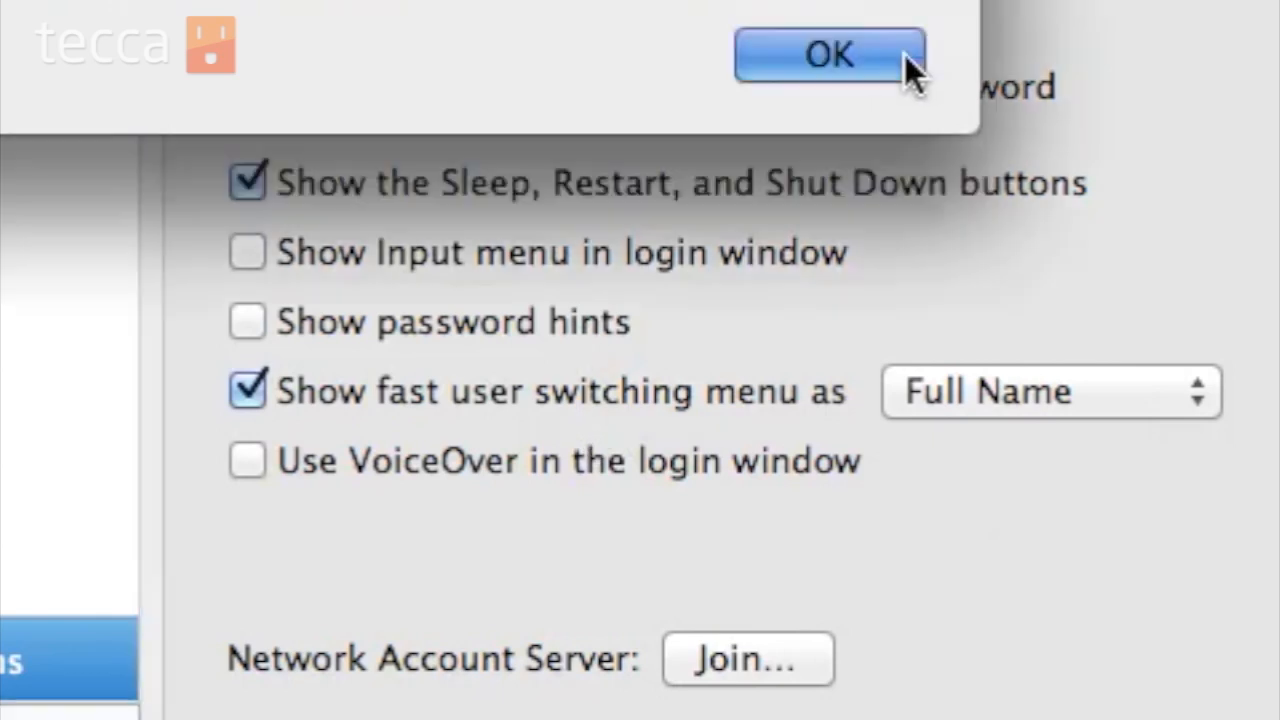
left_click(828, 55)
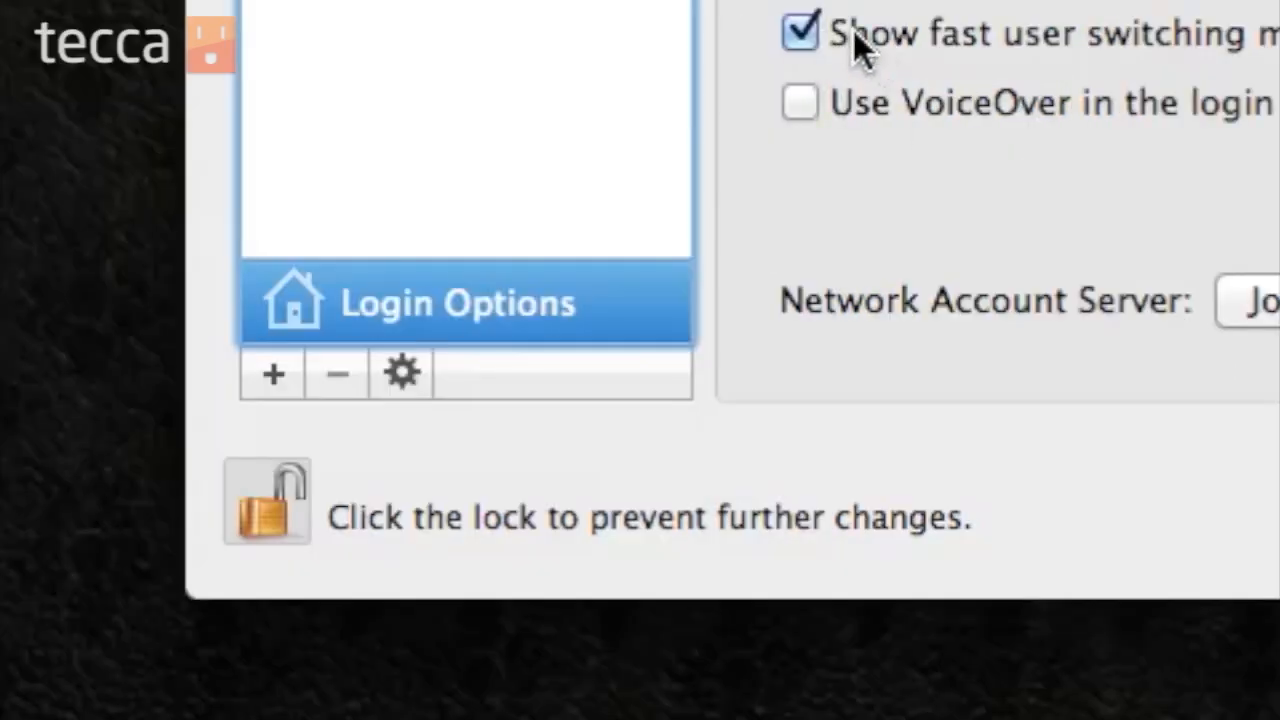
left_click(266, 500)
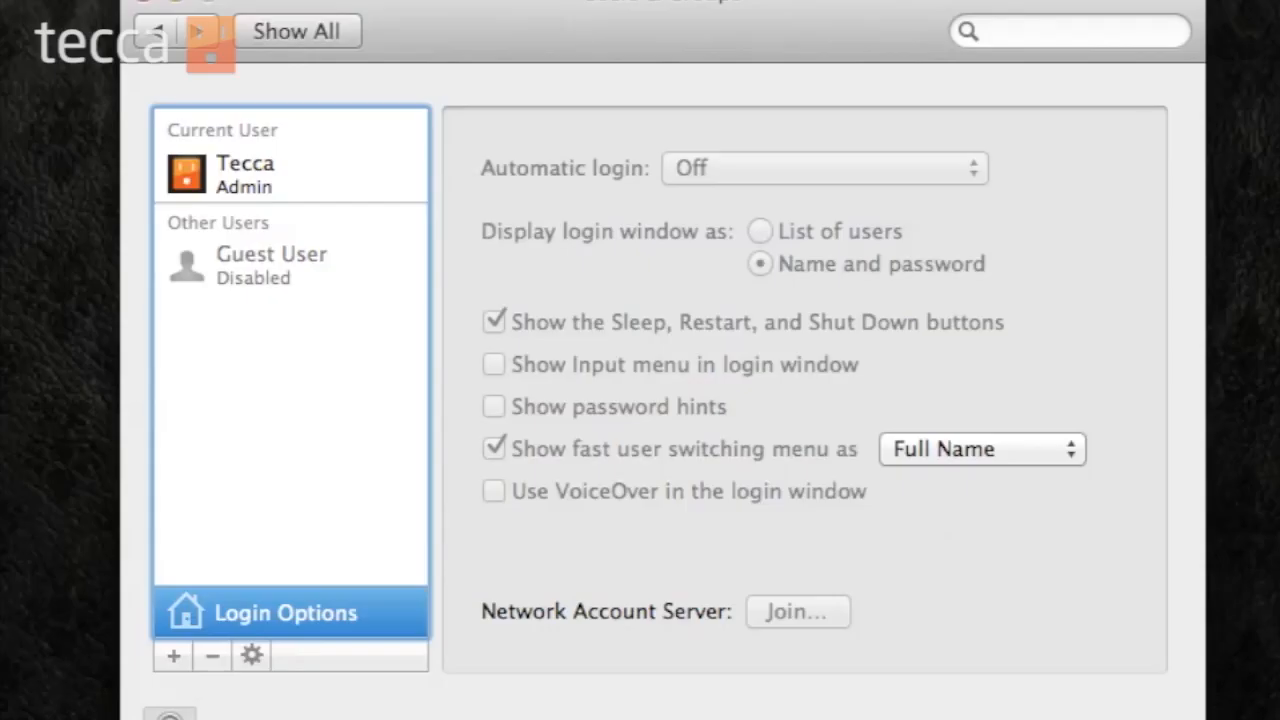
mouse_move(915, 178)
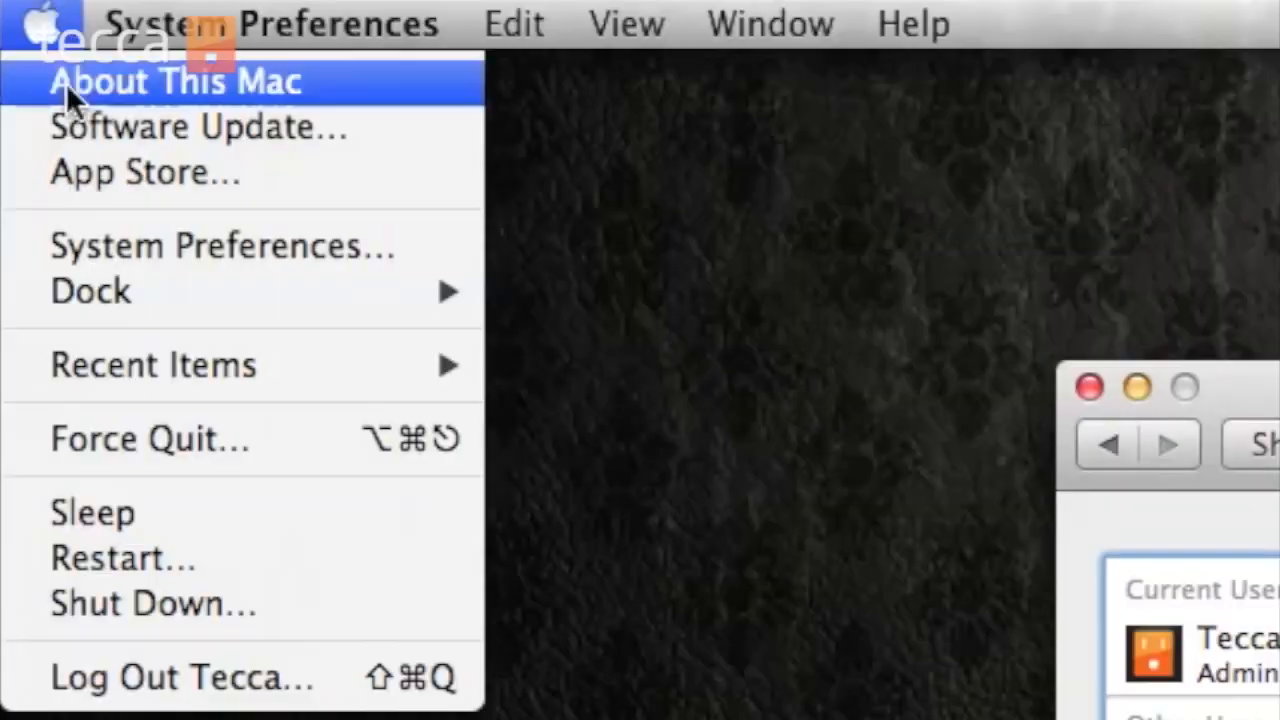
- Log out of the account to reach the name-and-password login screen
left_click(181, 677)
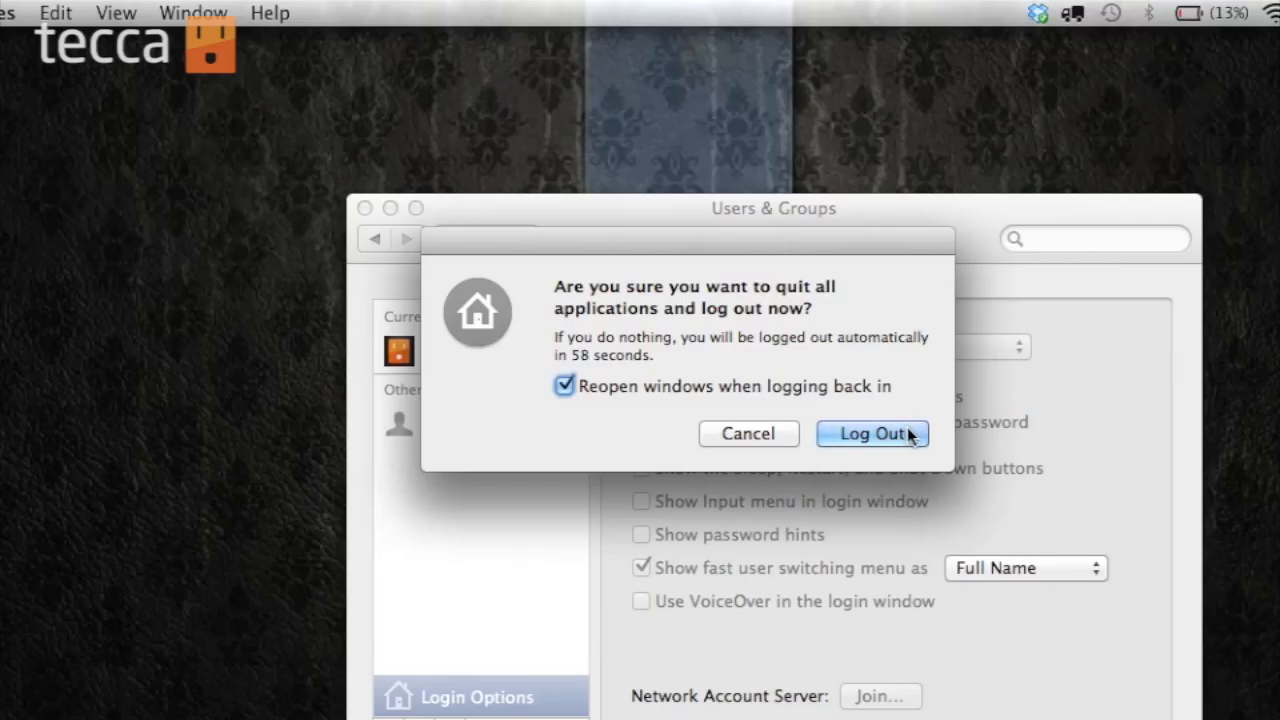
left_click(871, 433)
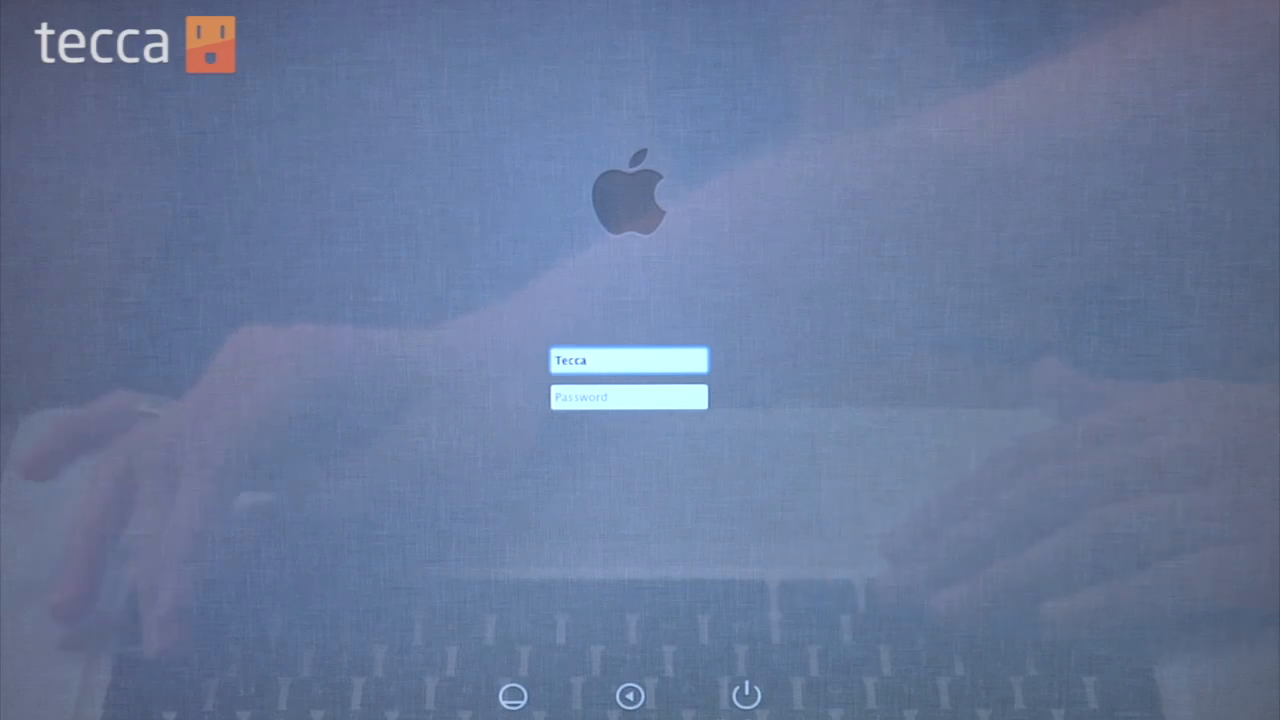